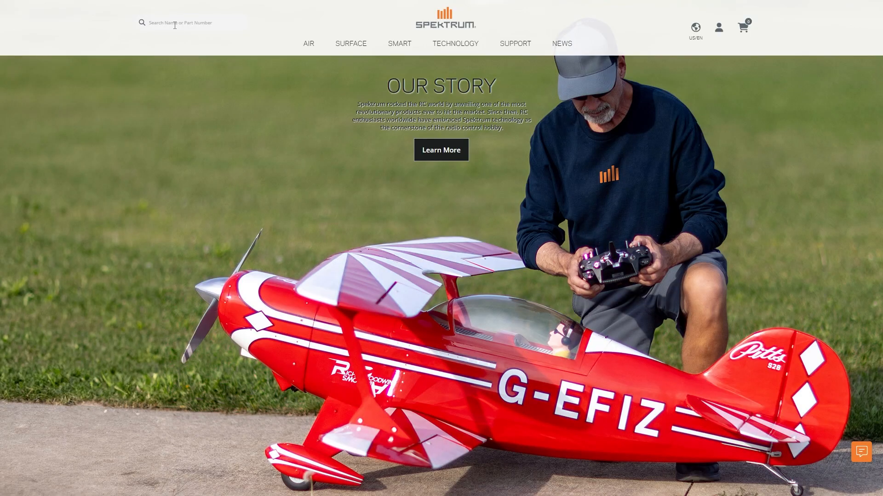
Enter 'DX6R' and advance the homepage carousel to the iXSR 'One Radio. Unlimited Performance.' slide.
type("DX6R")
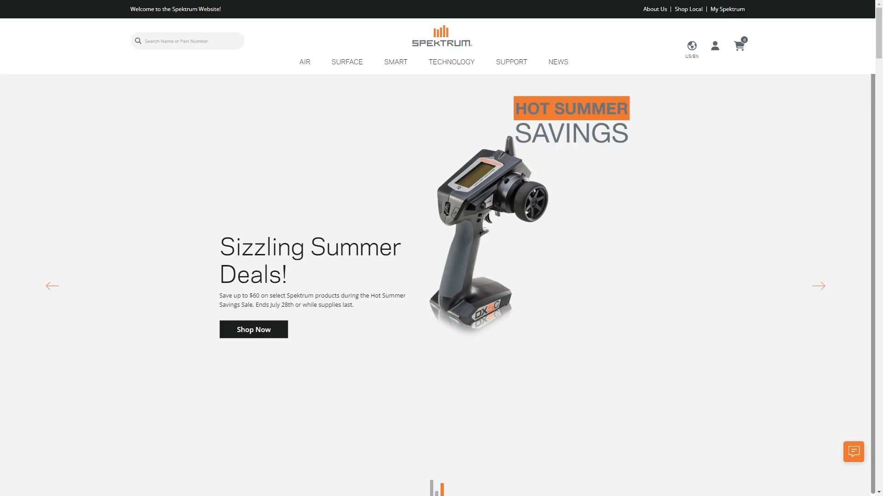
left_click(818, 286)
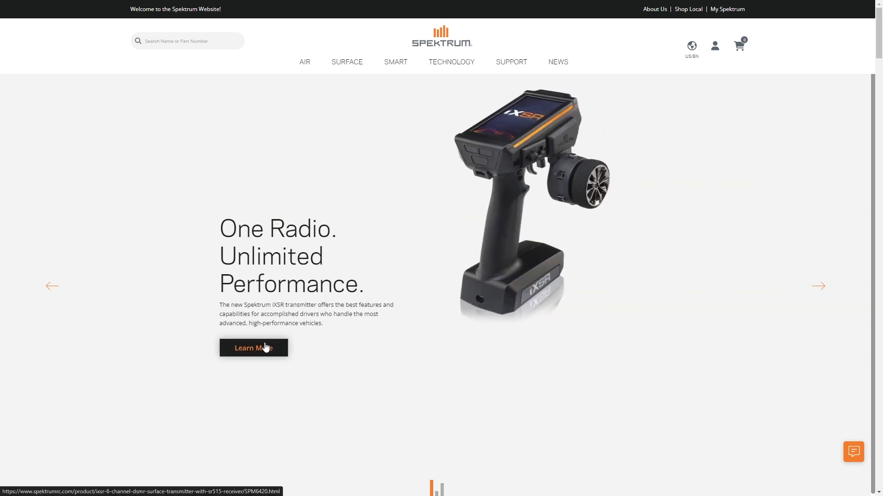
left_click(254, 348)
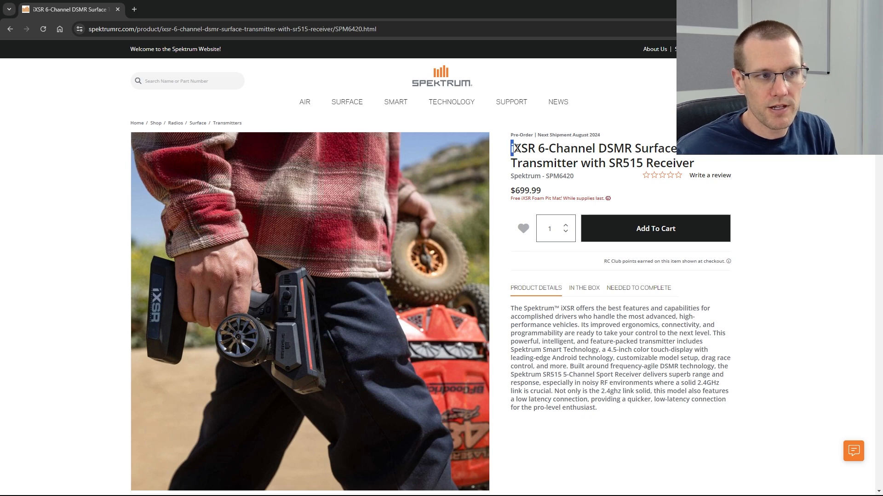
double_click(522, 149)
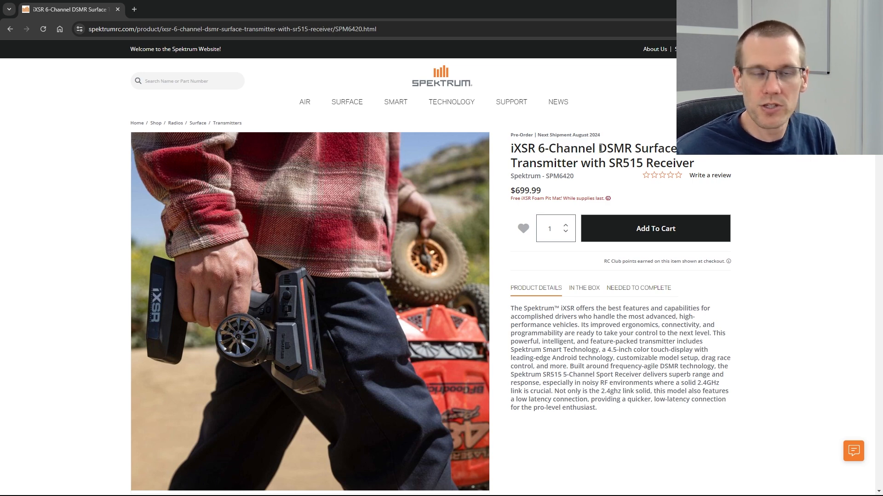
double_click(616, 149)
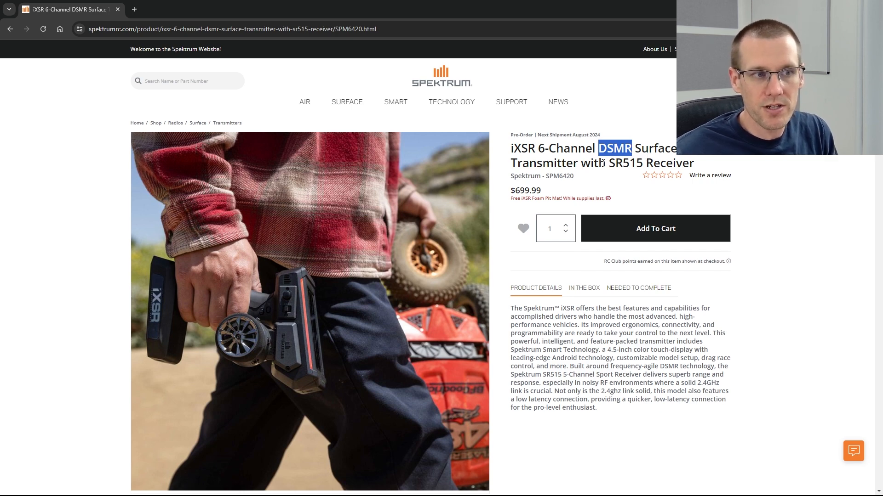
double_click(626, 164)
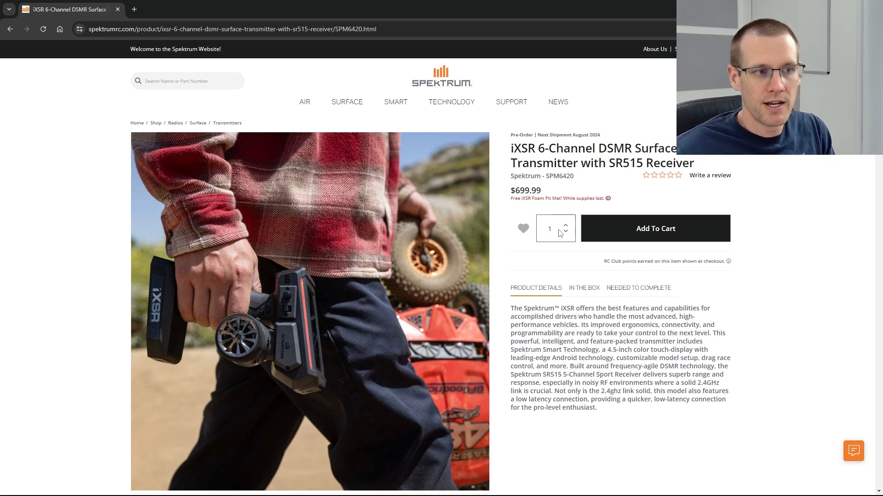
Scroll to the transmitter/receiver feature lists and Smart Connectivity section, highlighting a heading.
scroll("down", 3)
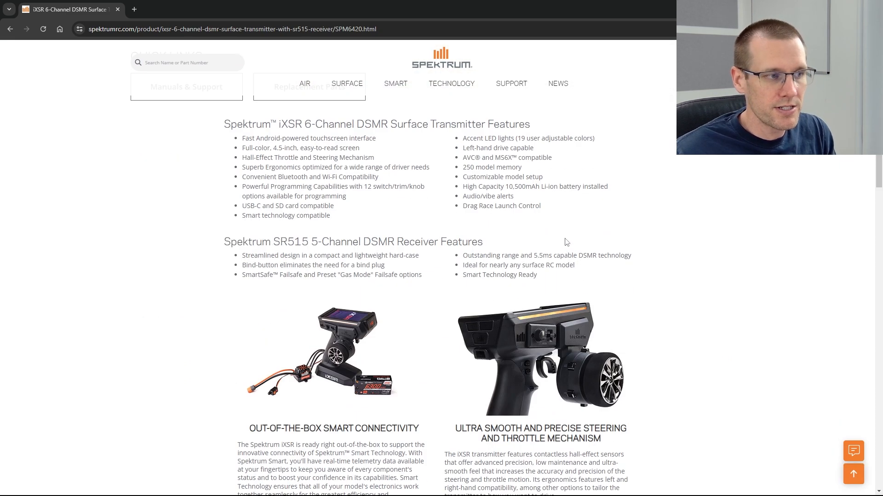
scroll("down", 3)
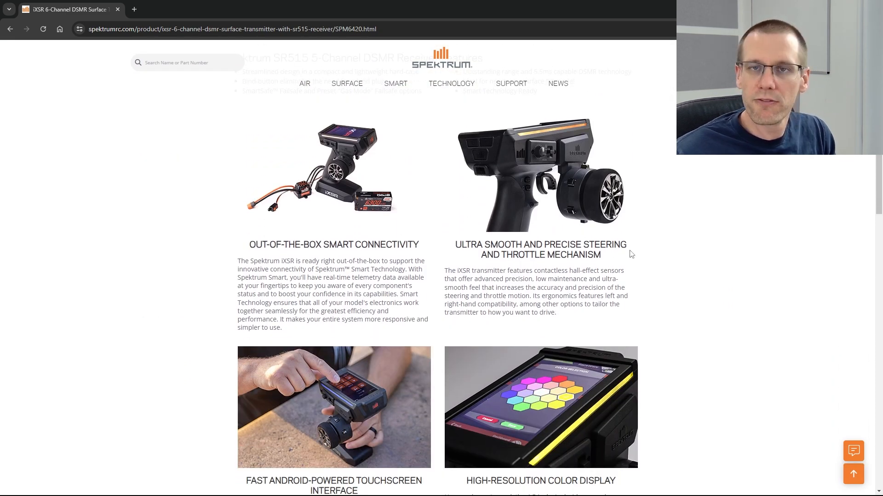
mouse_move(596, 212)
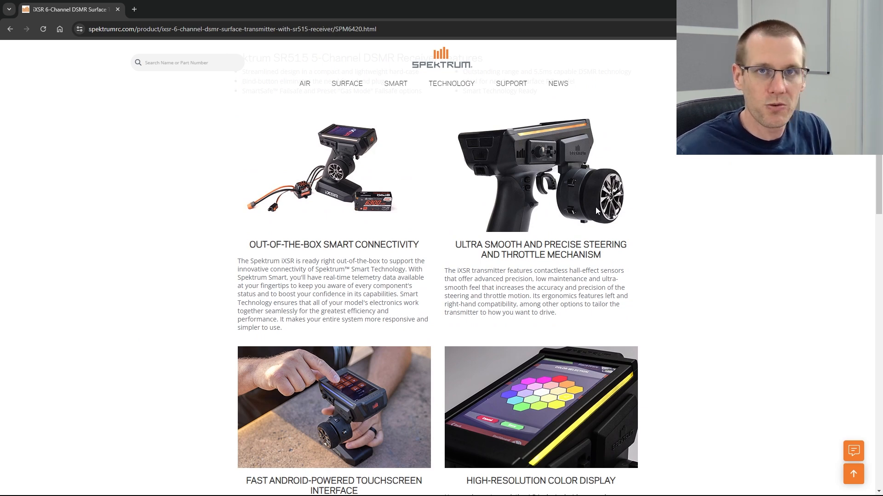
mouse_move(414, 181)
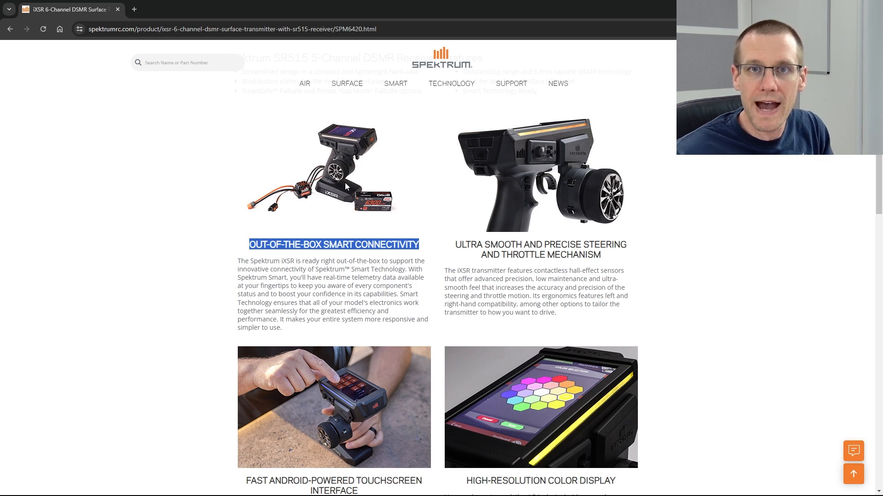
mouse_move(363, 151)
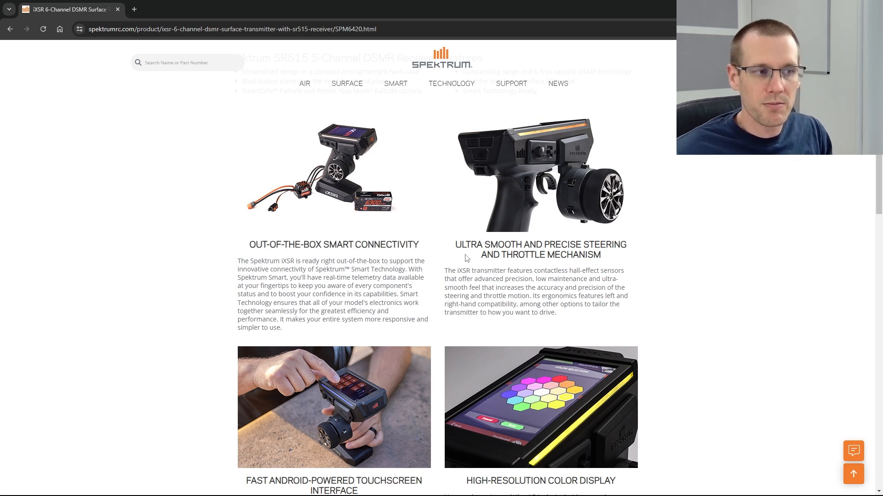
left_click_drag(455, 245, 610, 244)
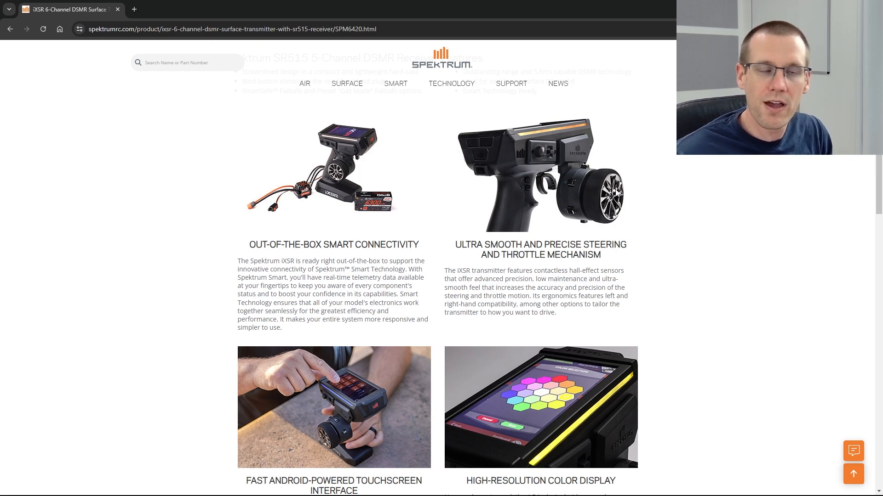
Scroll past the feature sections to the embedded iXSR overview video above Product Specs.
scroll("down", 3)
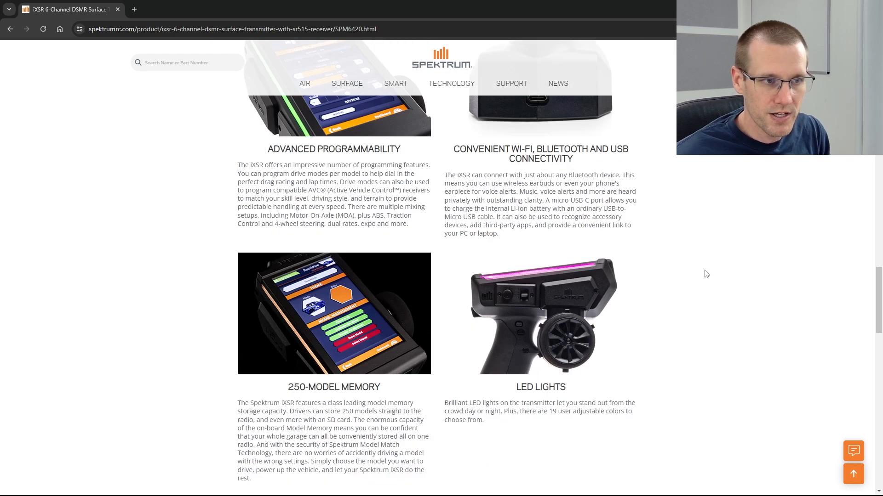
scroll("down", 3)
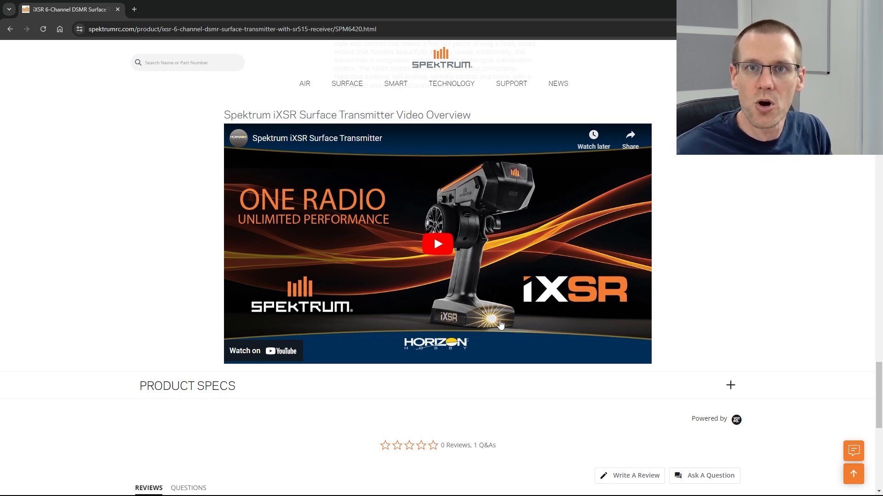
mouse_move(568, 343)
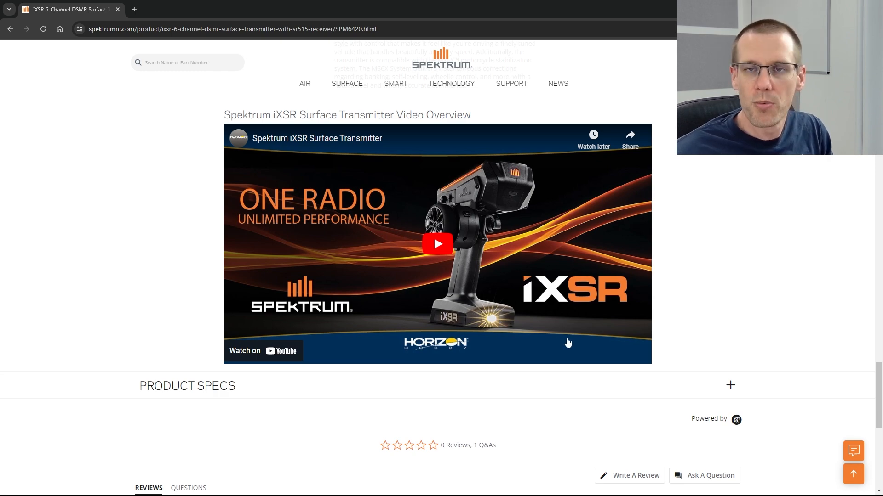